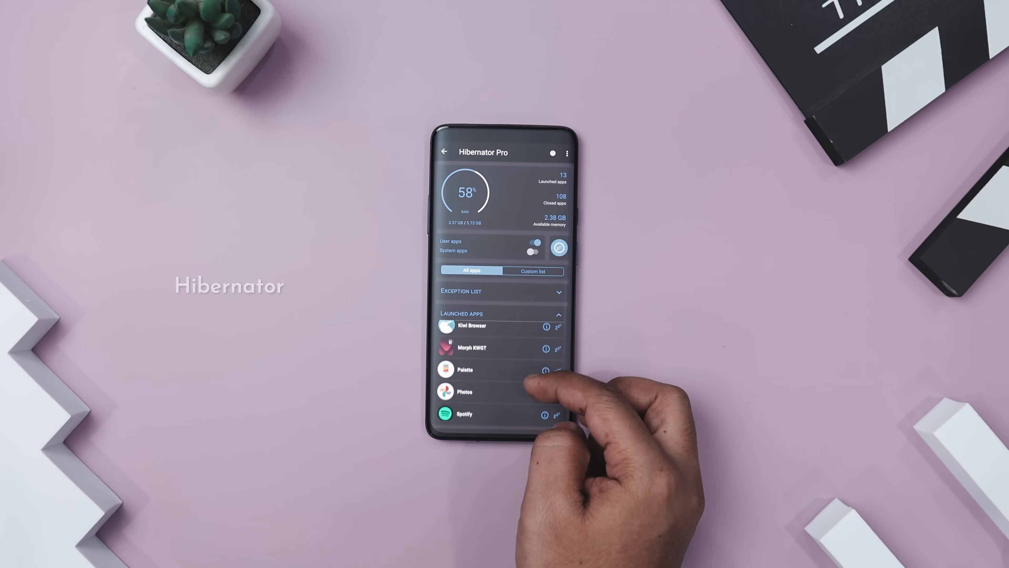
# Scroll the Hibernator app list and hibernate the Palette app
pyautogui.scroll(-3)
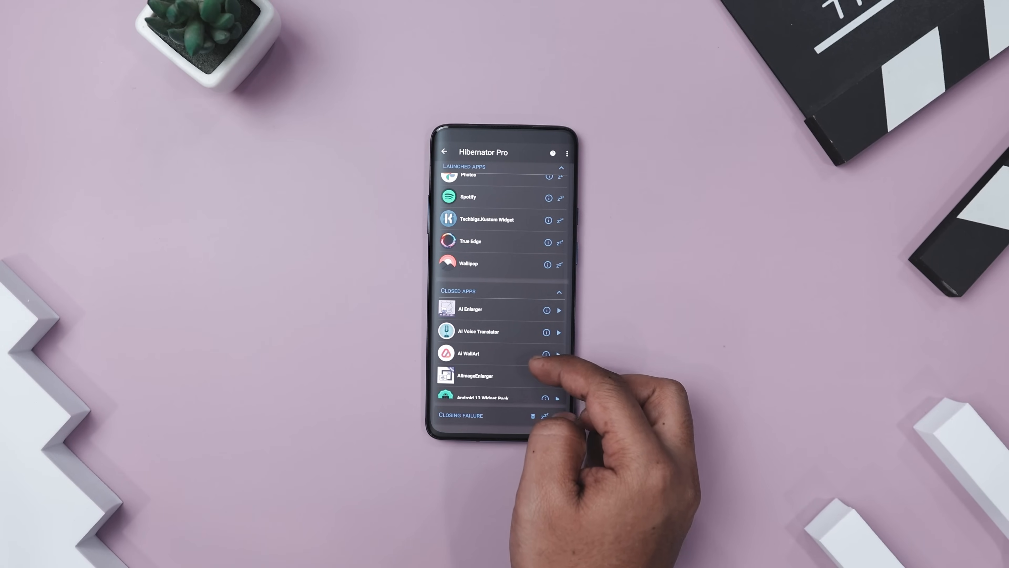
pyautogui.scroll(-3)
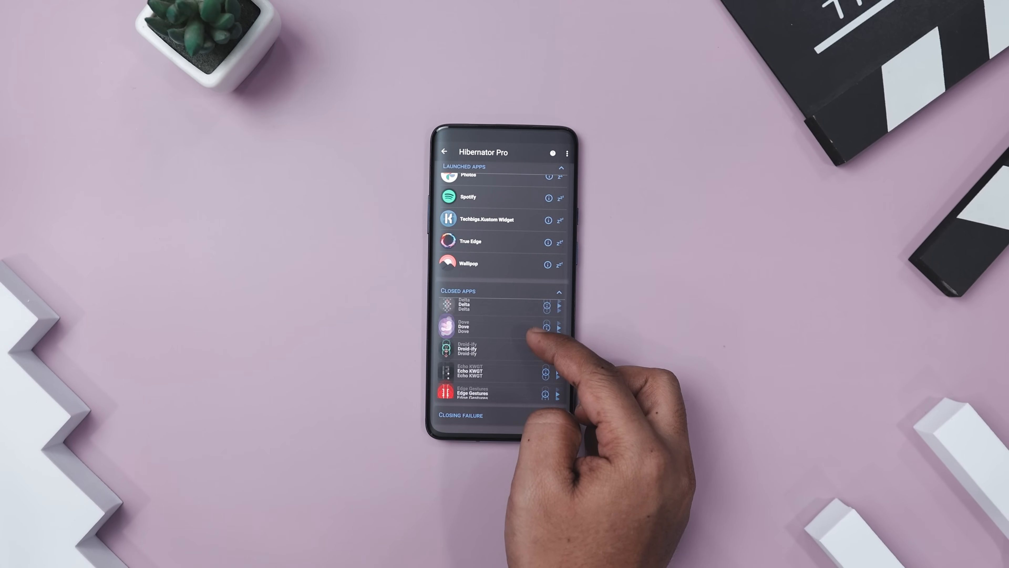
pyautogui.scroll(-3)
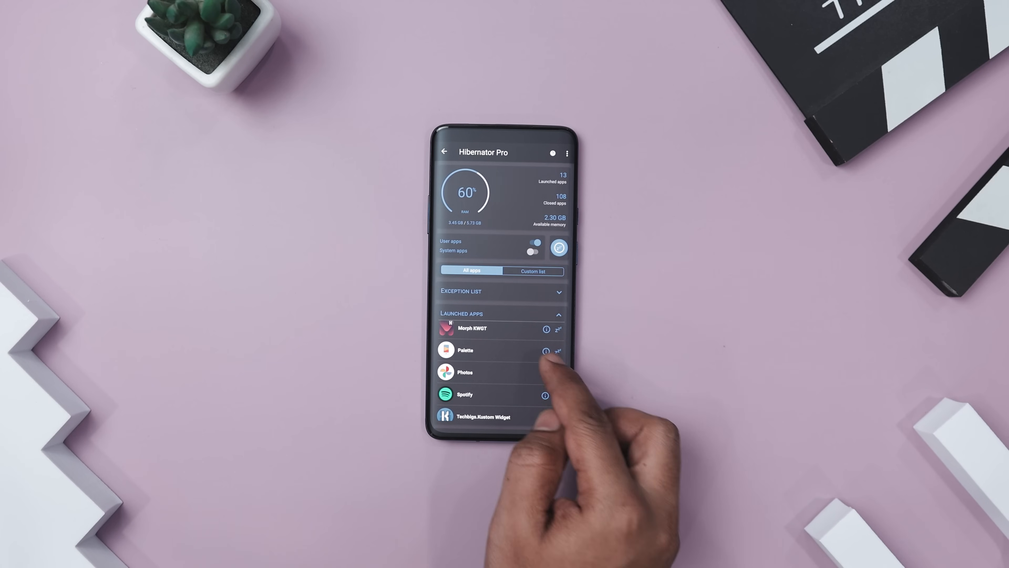
pyautogui.click(545, 351)
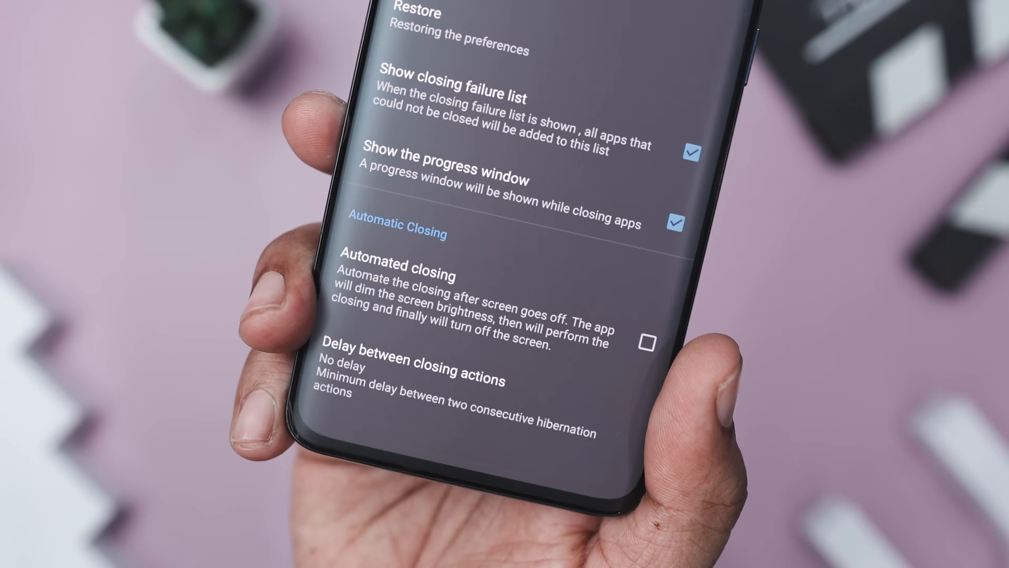
# Enable Automated closing after screen off and grant the modify-system-settings permission
pyautogui.click(647, 342)
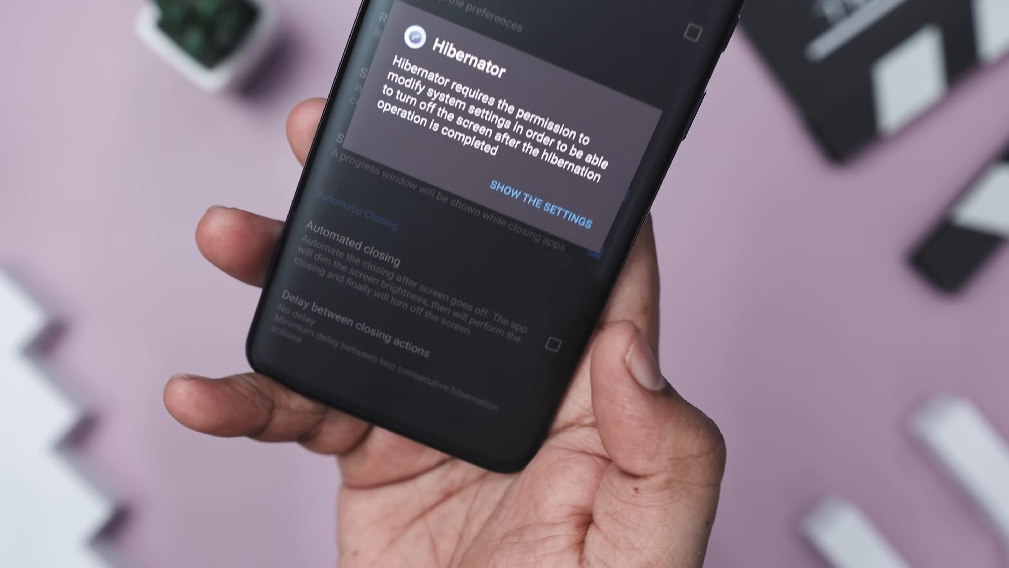
pyautogui.click(542, 197)
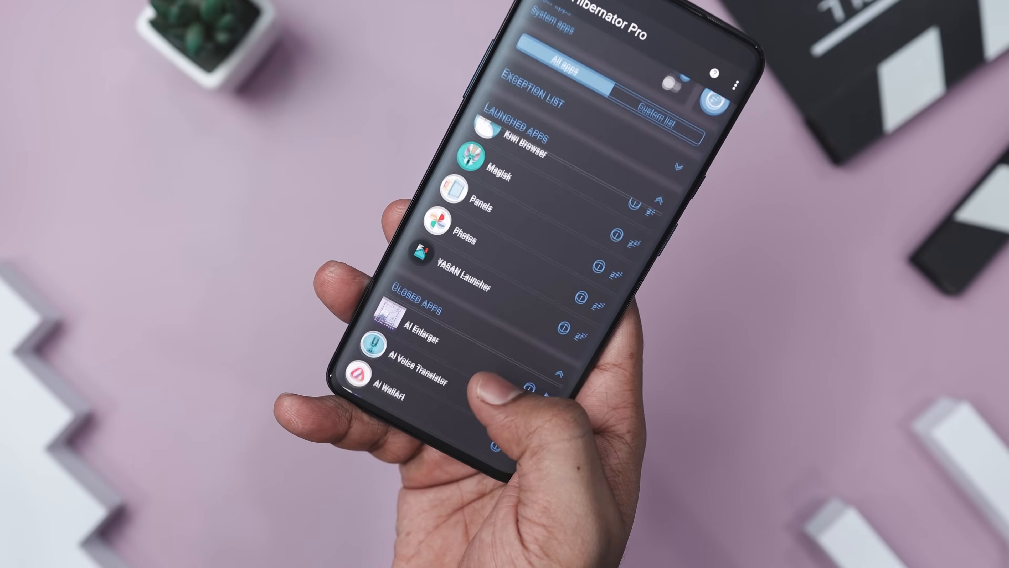
pyautogui.scroll(-3)
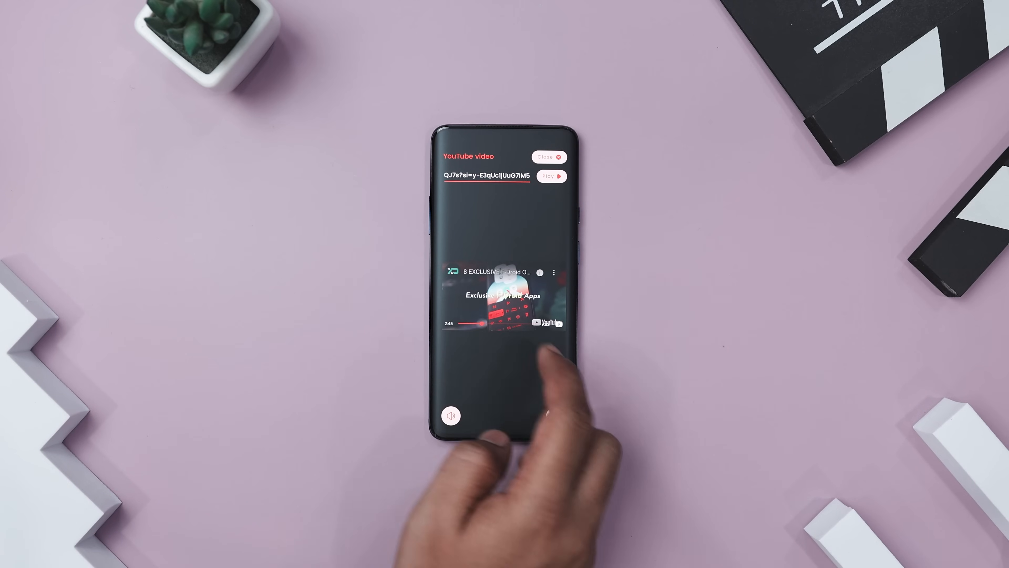
# Play the pasted YouTube link so it shrinks into a floating PiP window
pyautogui.click(505, 299)
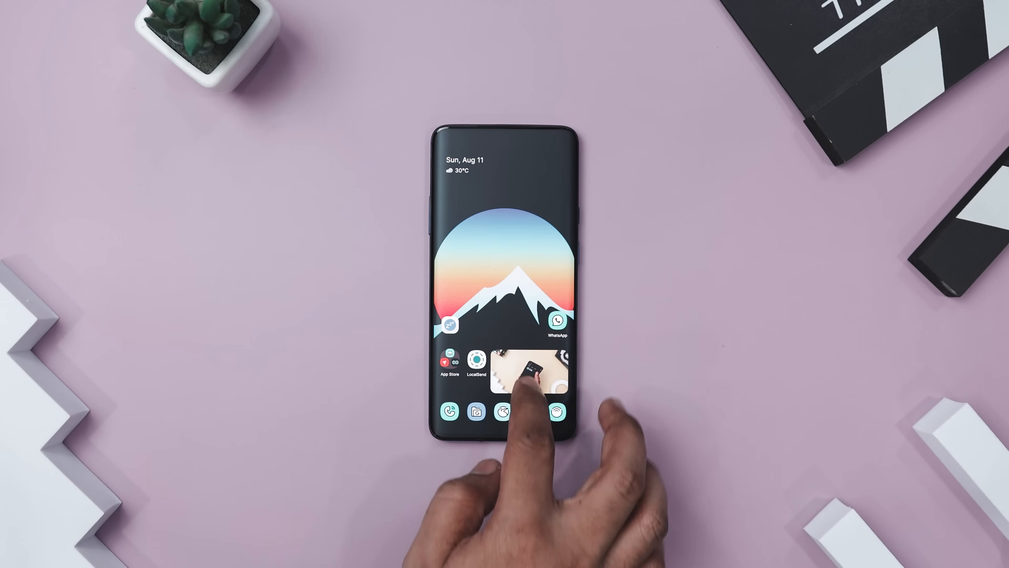
# Drag the PiP video aside and scroll the Play Store while it keeps playing
pyautogui.moveTo(515, 370); pyautogui.dragTo(515, 226)
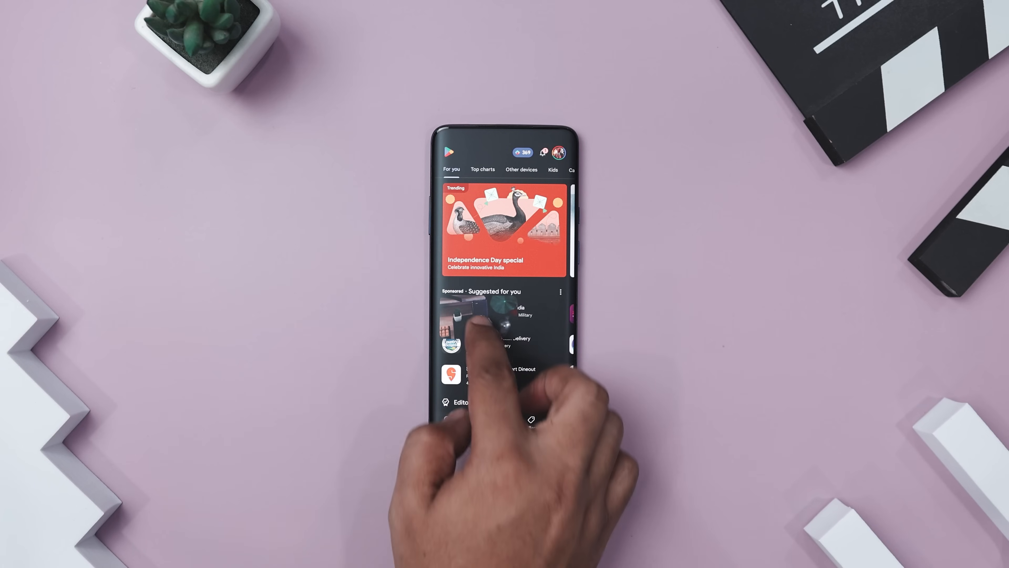
pyautogui.scroll(-3)
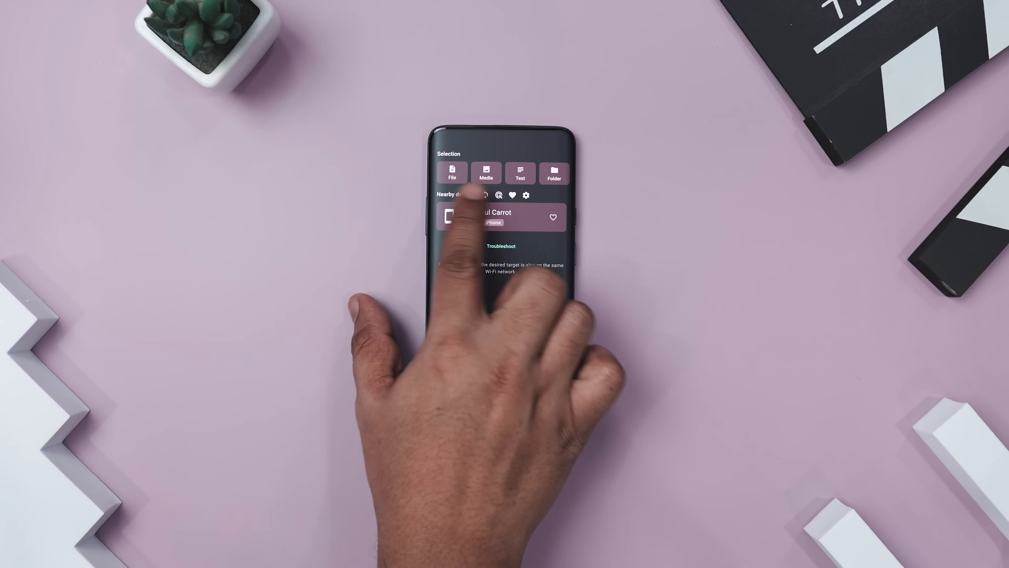
# Pick three files (35.9 MB) from the Recent files picker for sending
pyautogui.click(452, 173)
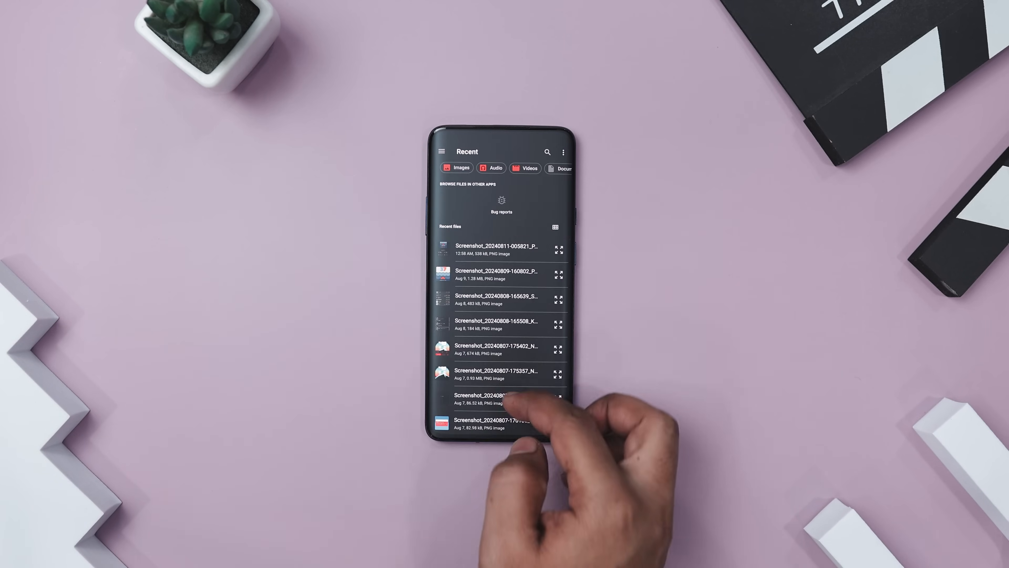
pyautogui.scroll(-3)
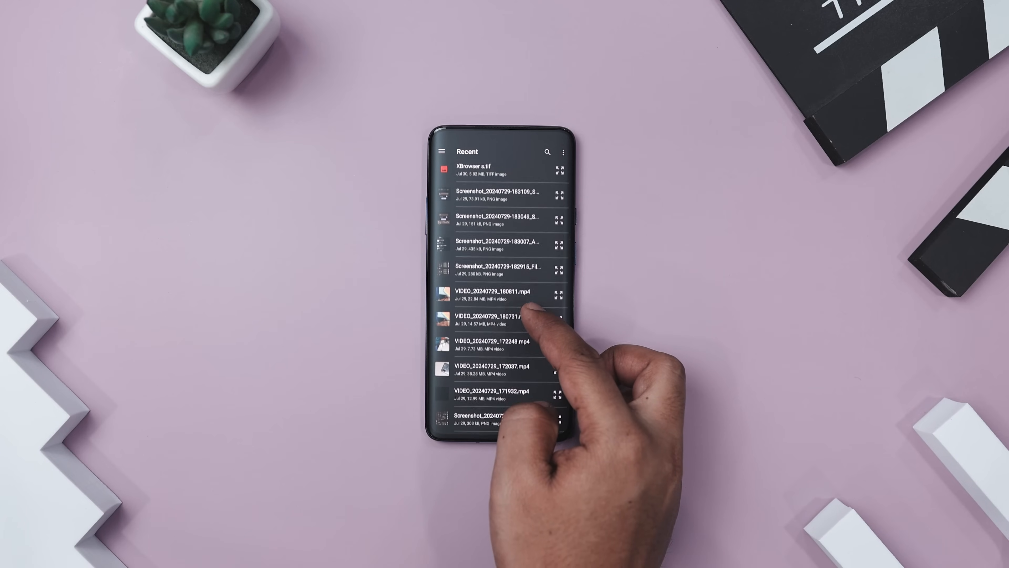
pyautogui.scroll(-3)
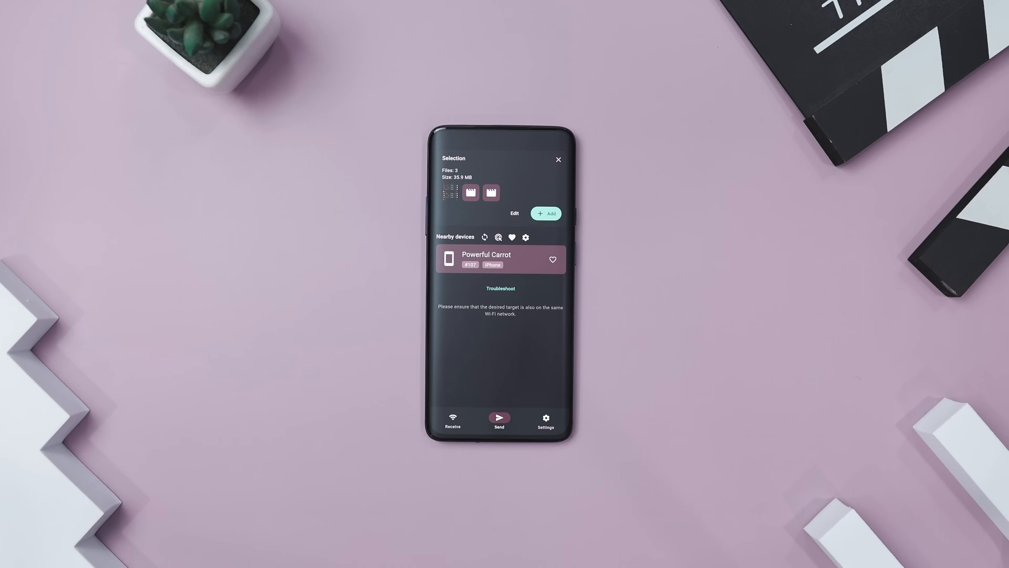
# Send the files to Powerful Carrot and accept them on the iPhone
pyautogui.click(501, 259)
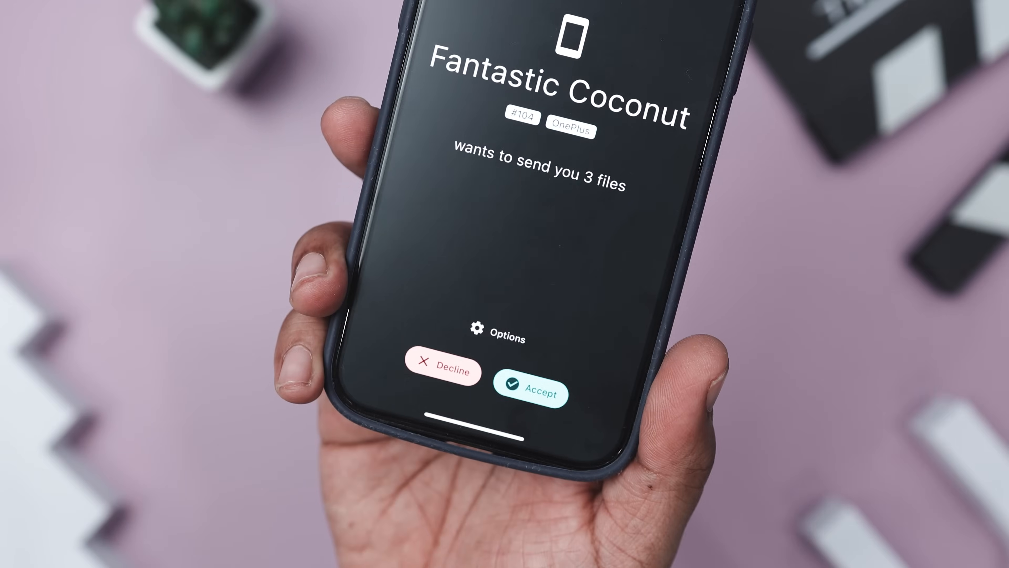
pyautogui.click(531, 390)
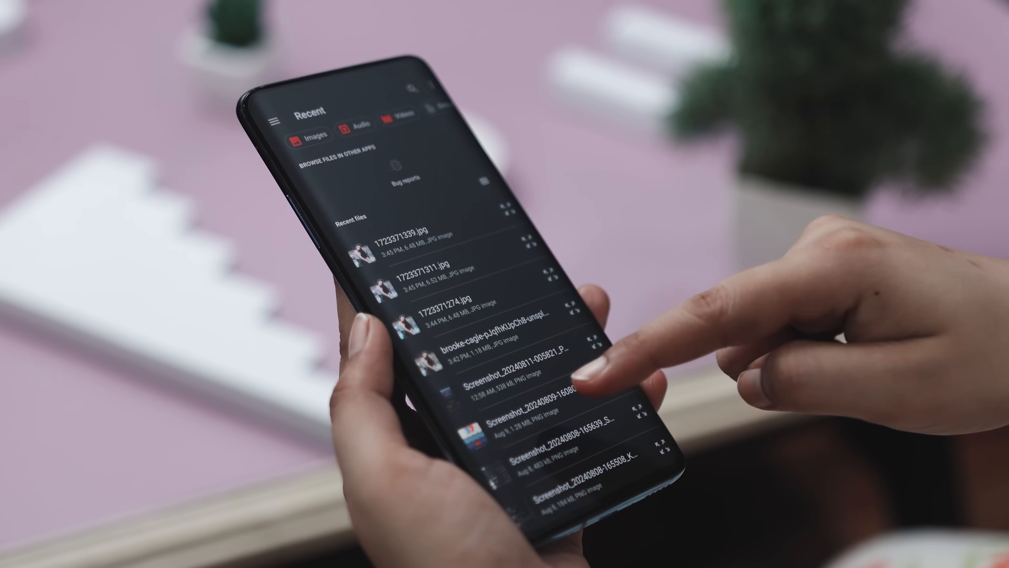
pyautogui.scroll(-3)
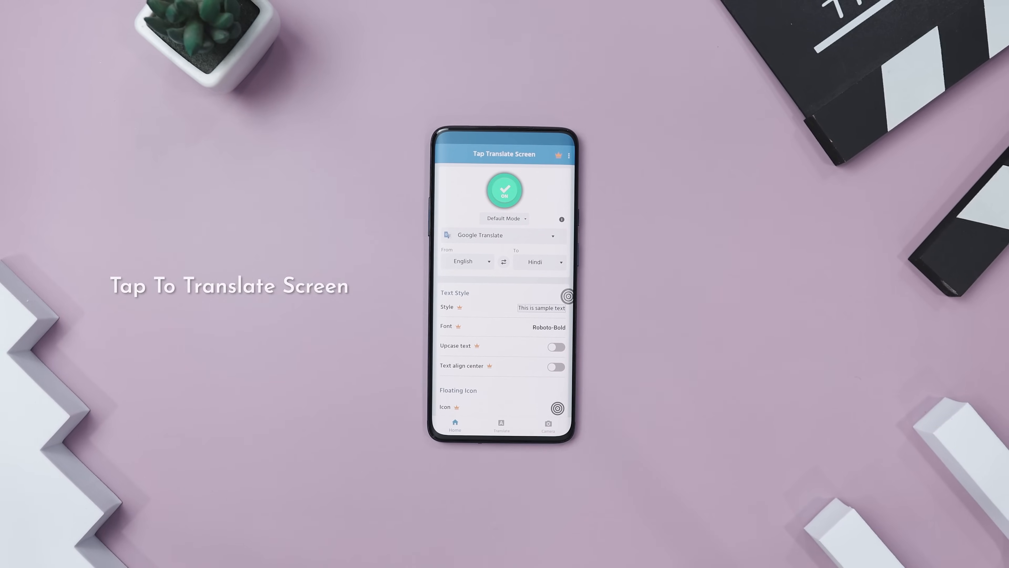
# Set translation From Hindi and To English in the Choose Language list
pyautogui.click(464, 262)
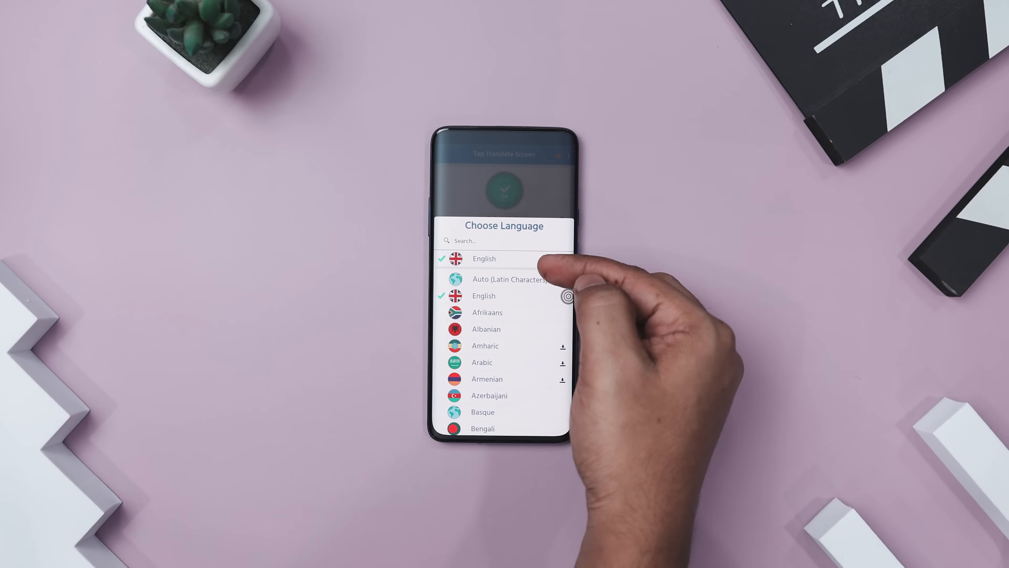
pyautogui.scroll(-3)
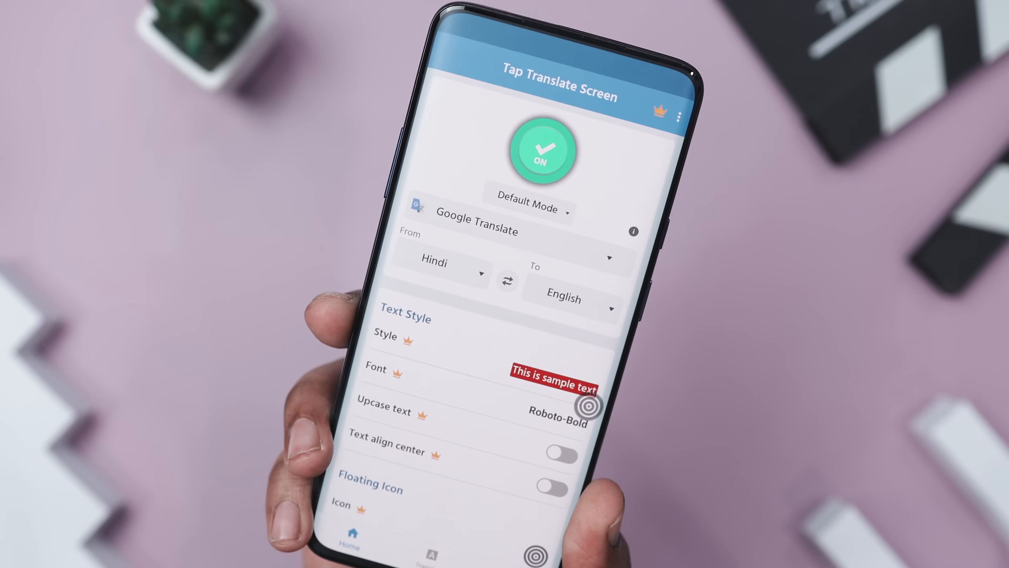
pyautogui.click(442, 274)
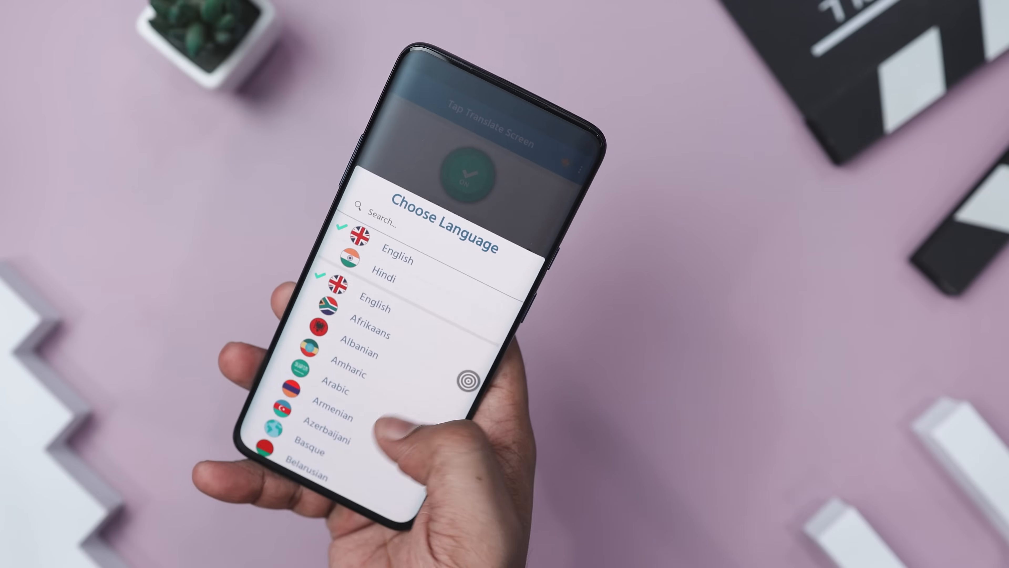
pyautogui.scroll(-3)
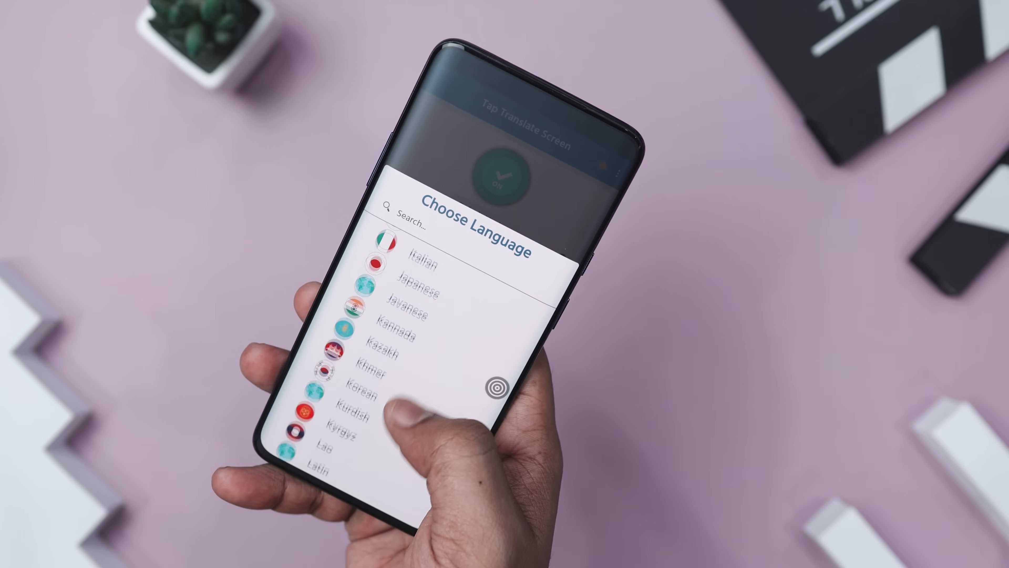
pyautogui.scroll(-3)
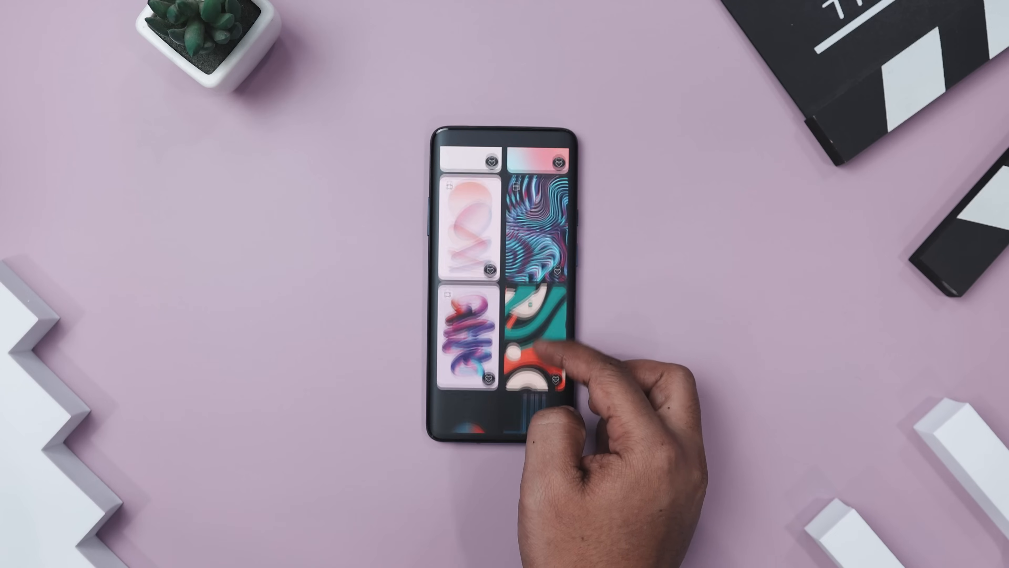
# Preview the Riverside landscape wallpaper and pick one of its variants
pyautogui.scroll(-3)
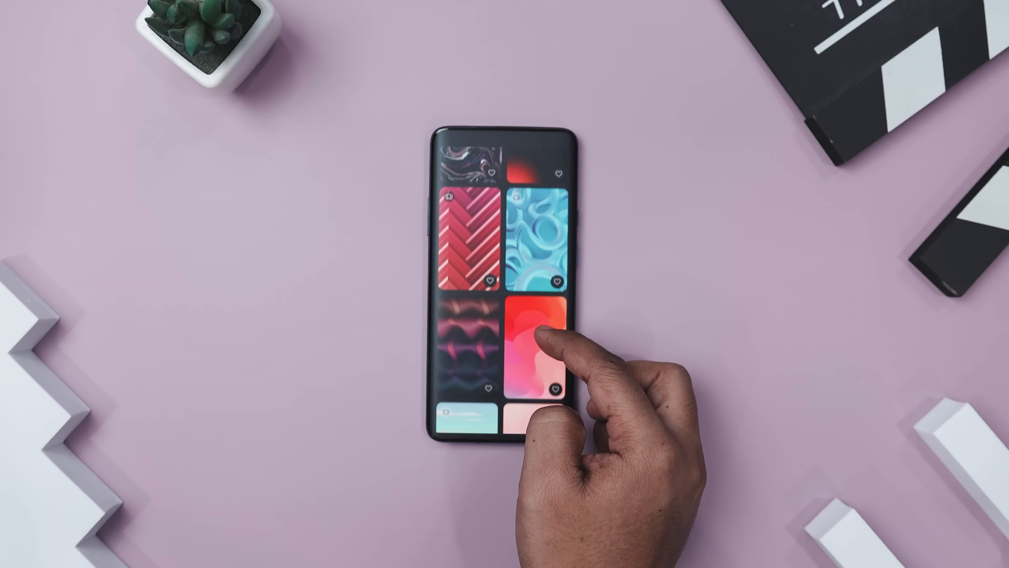
pyautogui.scroll(-3)
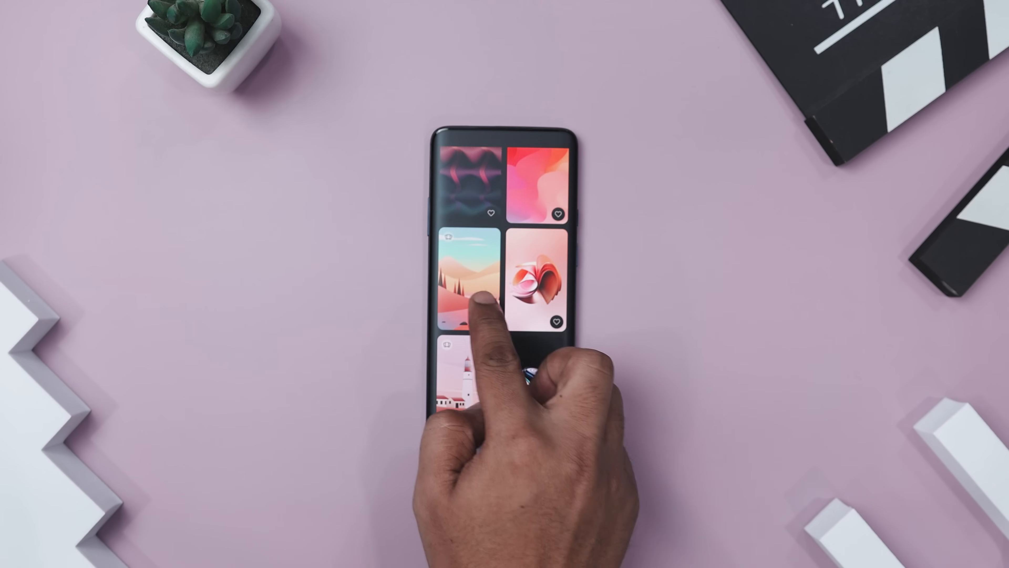
pyautogui.click(473, 283)
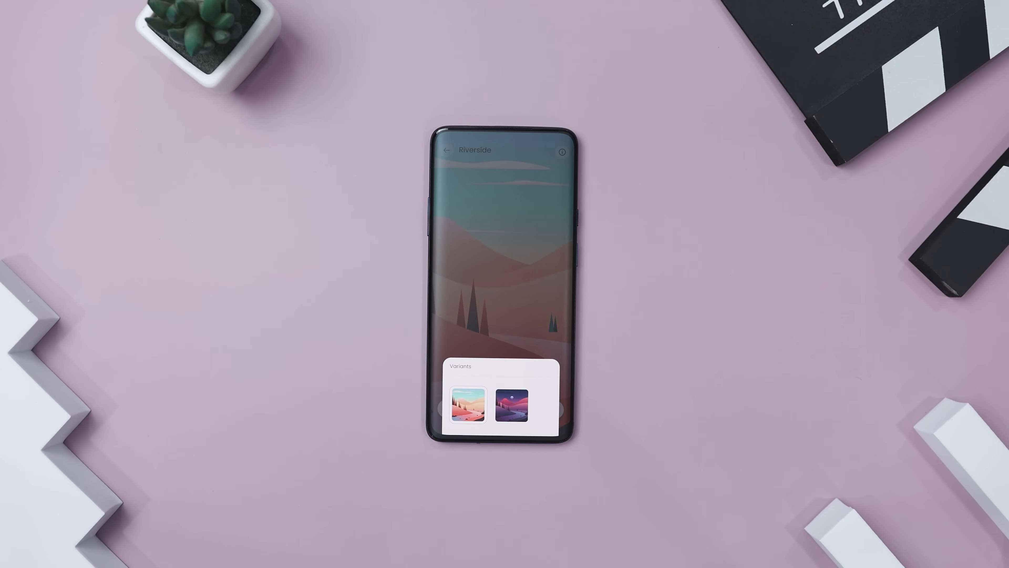
pyautogui.click(513, 407)
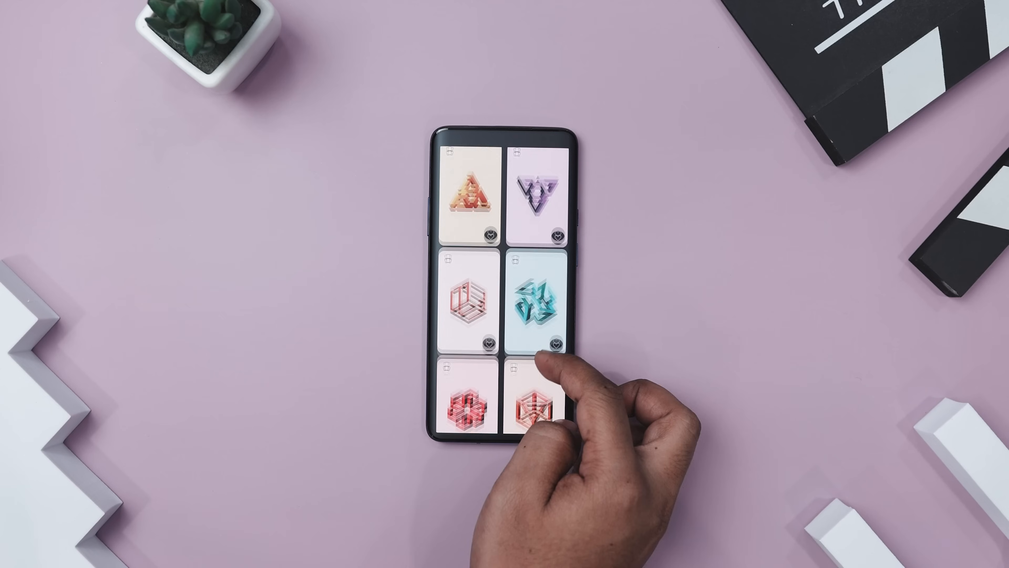
# Browse the Amoled category, preview Floating Fragments, then scroll the All feed
pyautogui.click(504, 158)
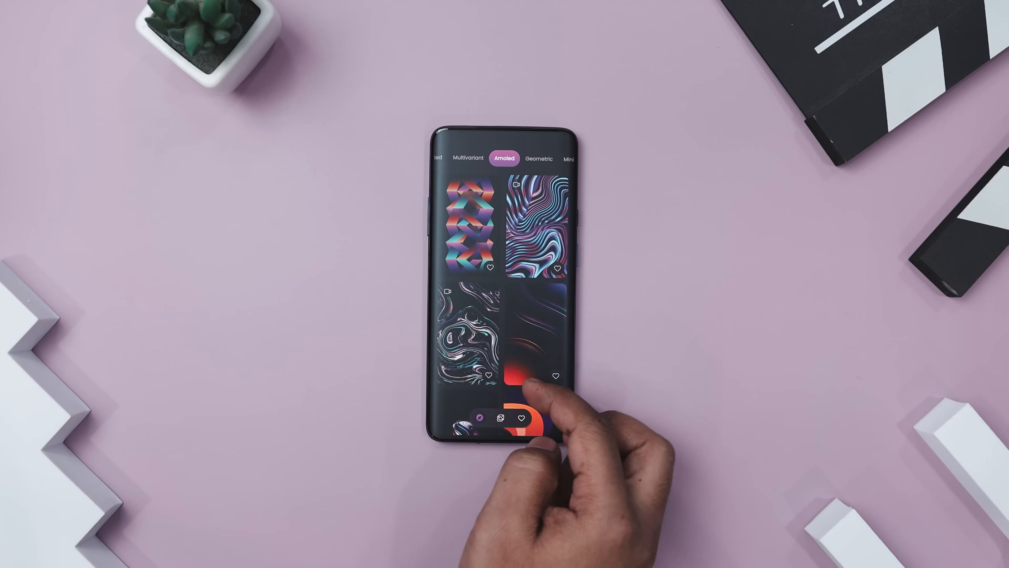
pyautogui.scroll(-3)
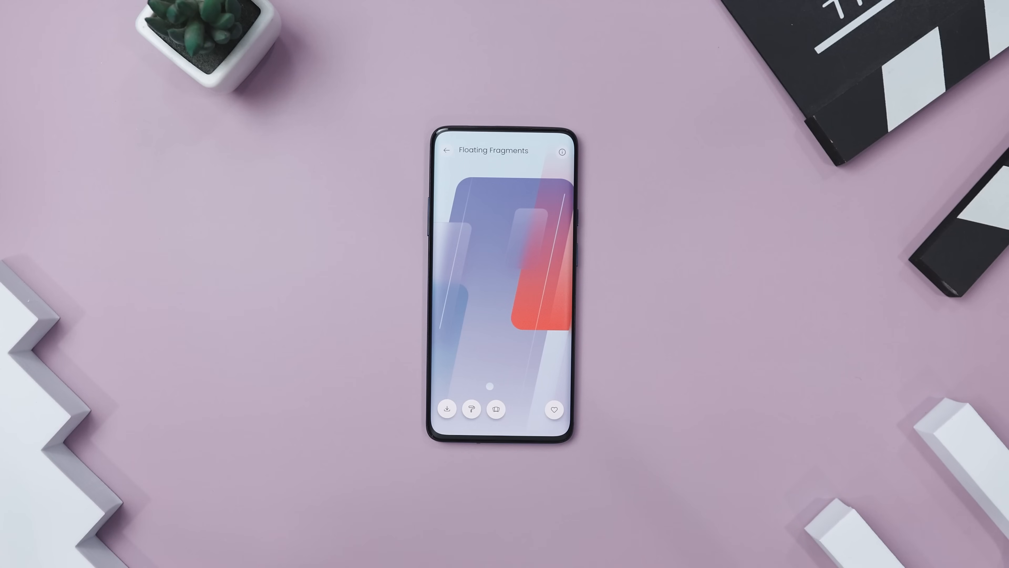
pyautogui.click(476, 409)
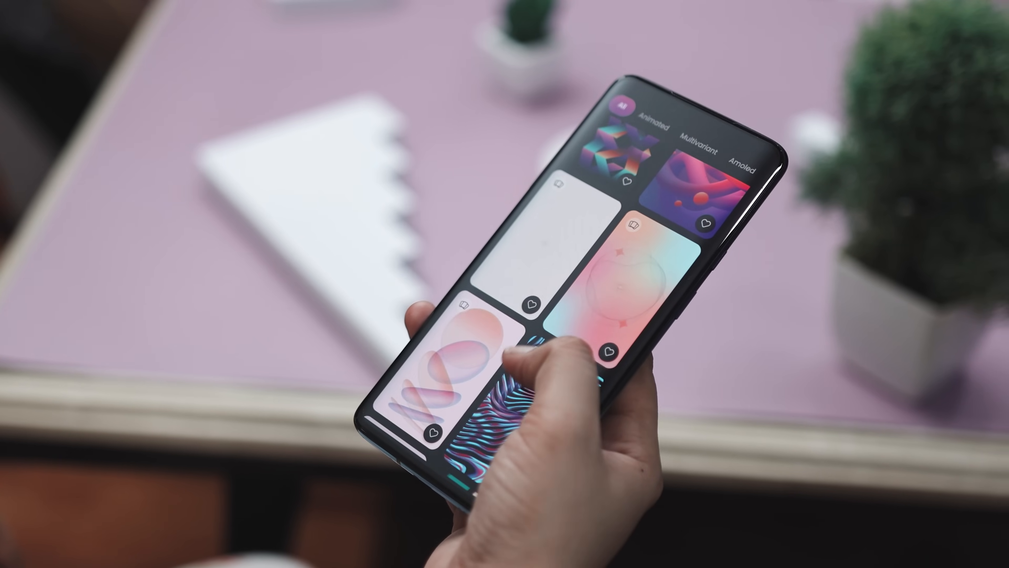
pyautogui.scroll(-3)
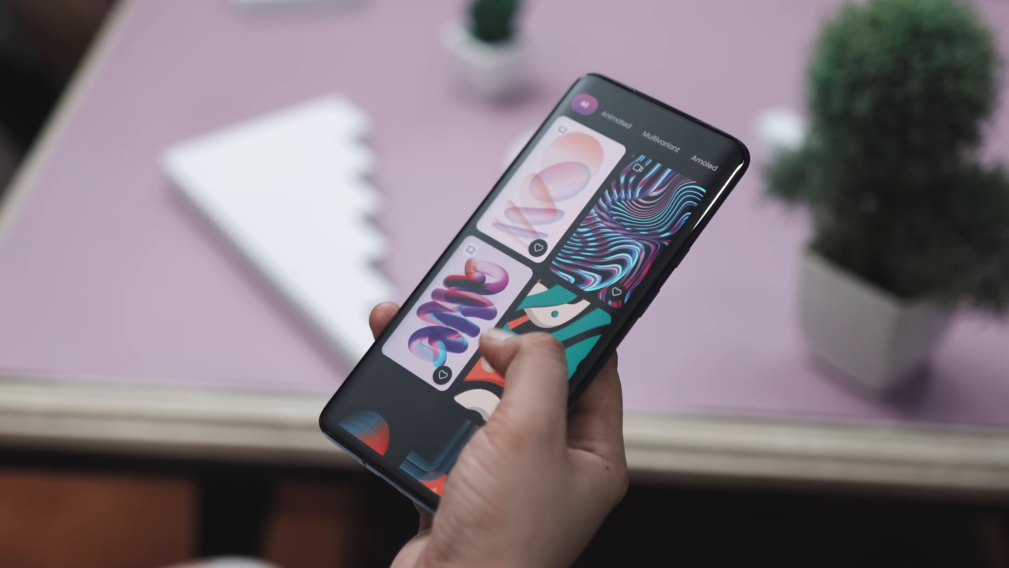
pyautogui.scroll(-3)
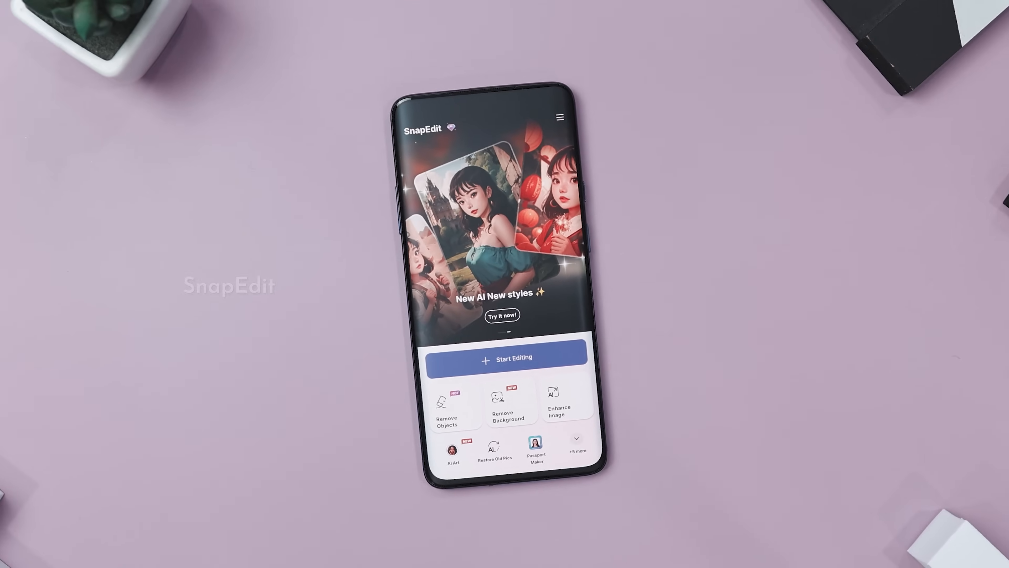
# Start editing the snowboarding photo and auto-detect its six removable objects in Super Erase
pyautogui.click(507, 359)
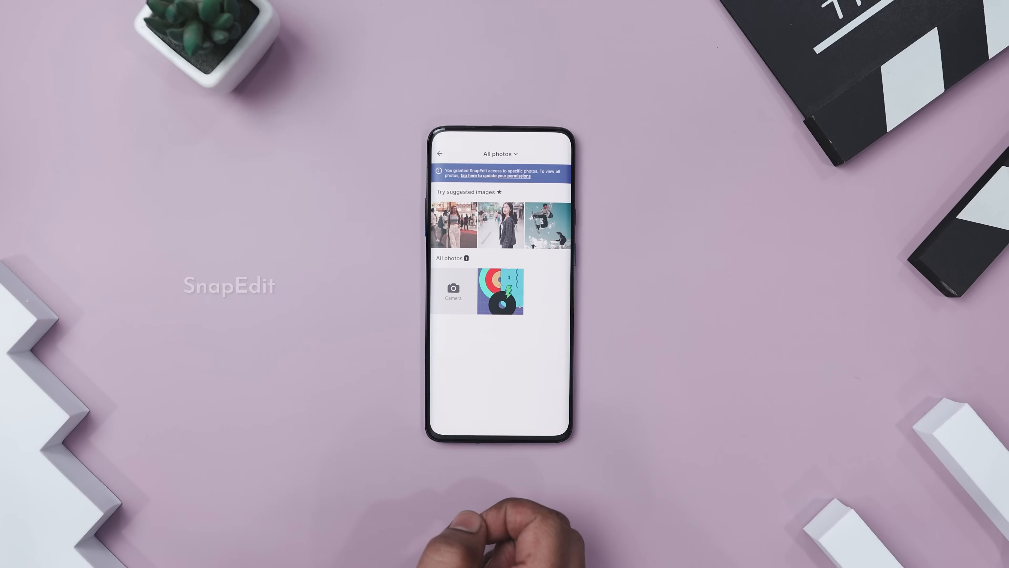
pyautogui.click(545, 222)
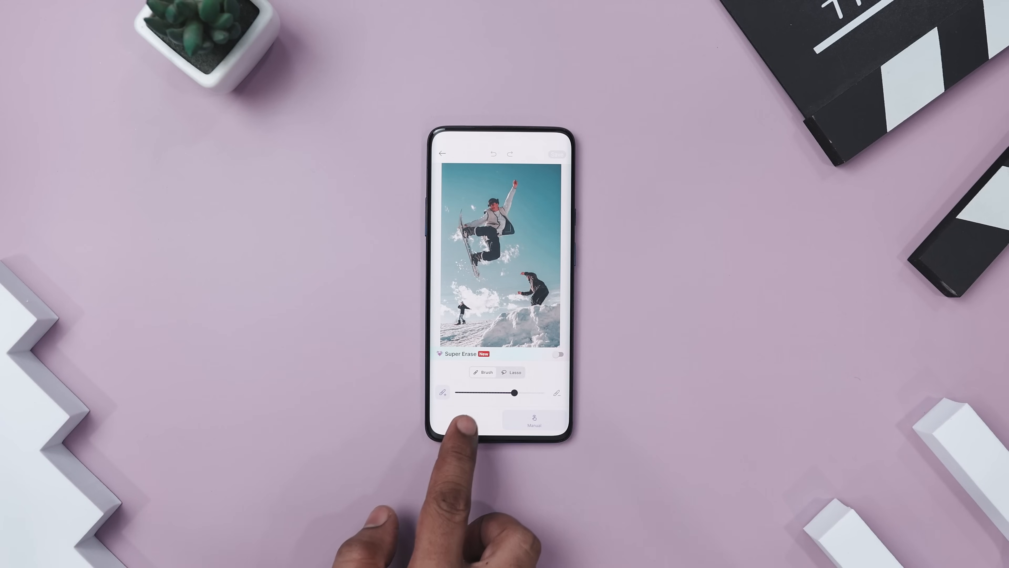
pyautogui.click(469, 421)
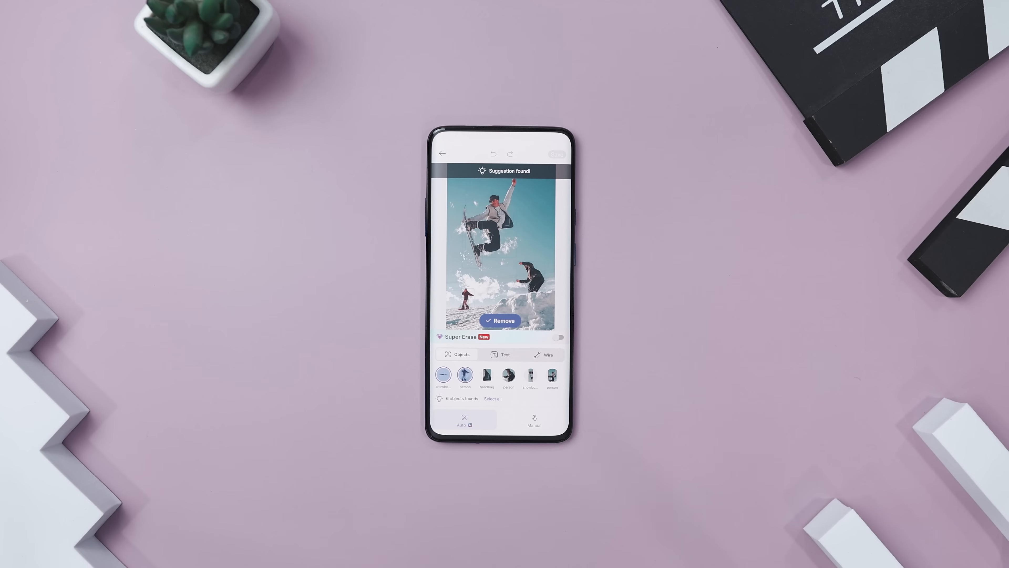
pyautogui.click(508, 374)
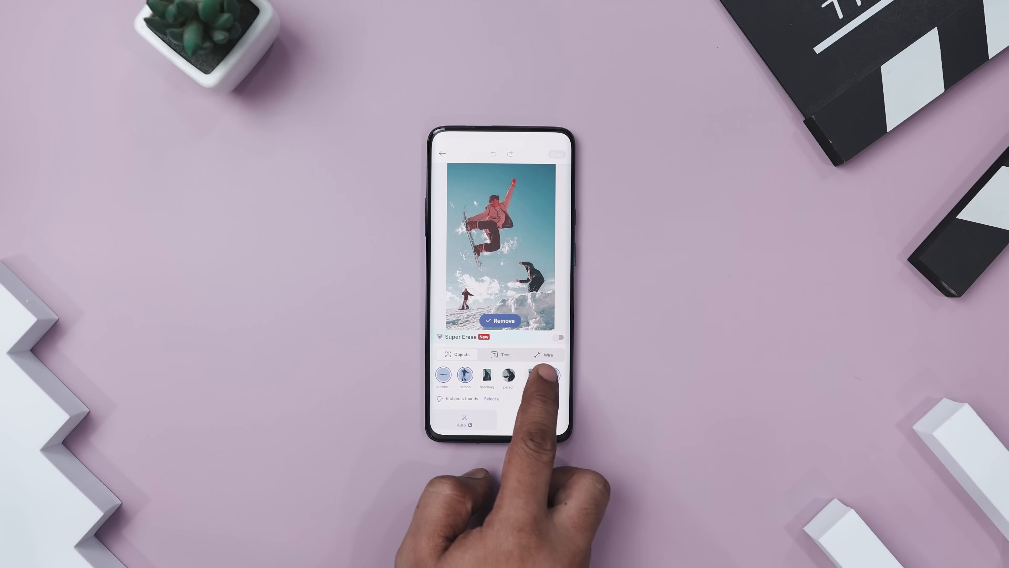
# Remove the selected detected objects, then mark a person in the crowd photo for removal
pyautogui.click(500, 321)
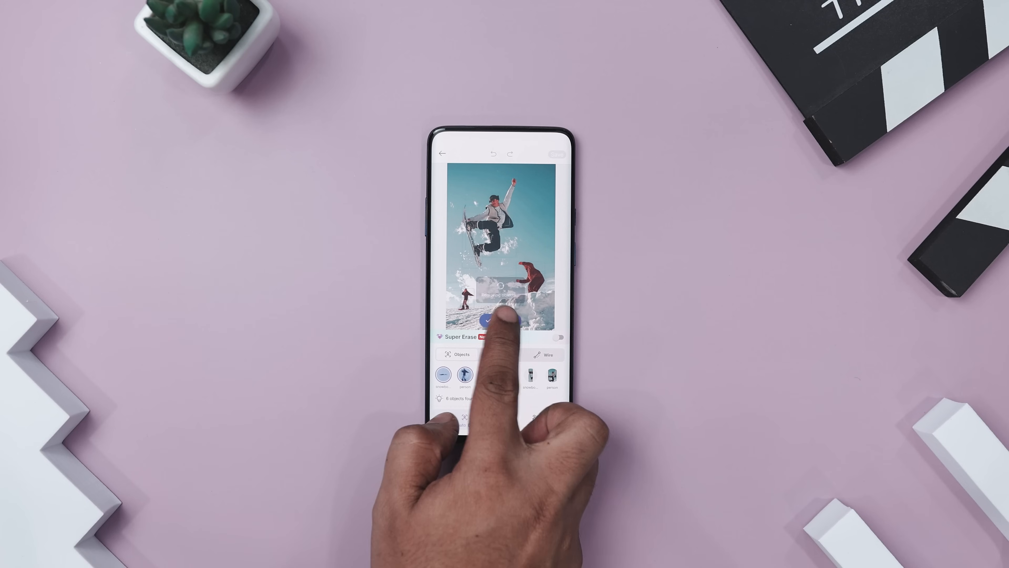
pyautogui.click(490, 321)
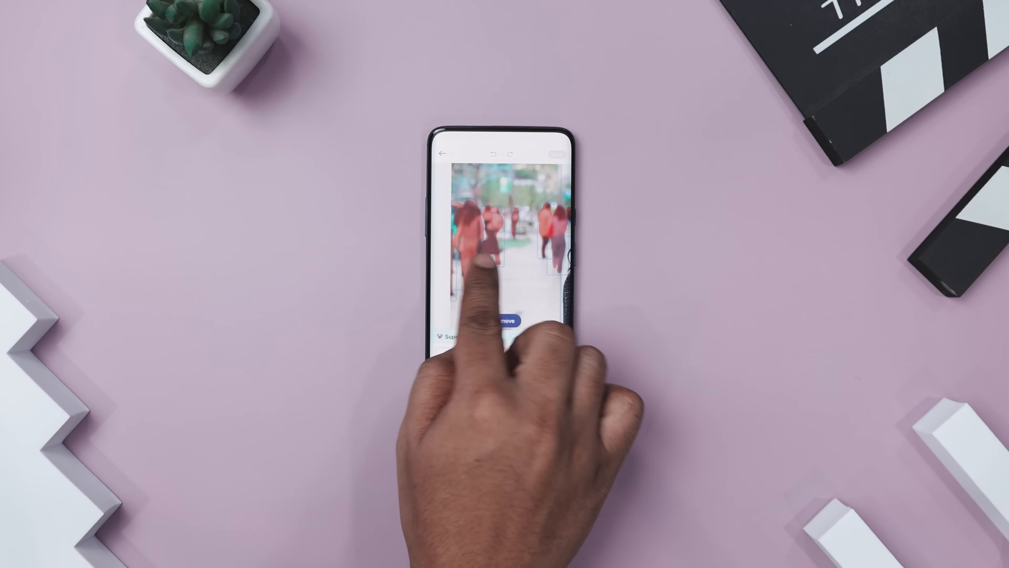
pyautogui.click(507, 321)
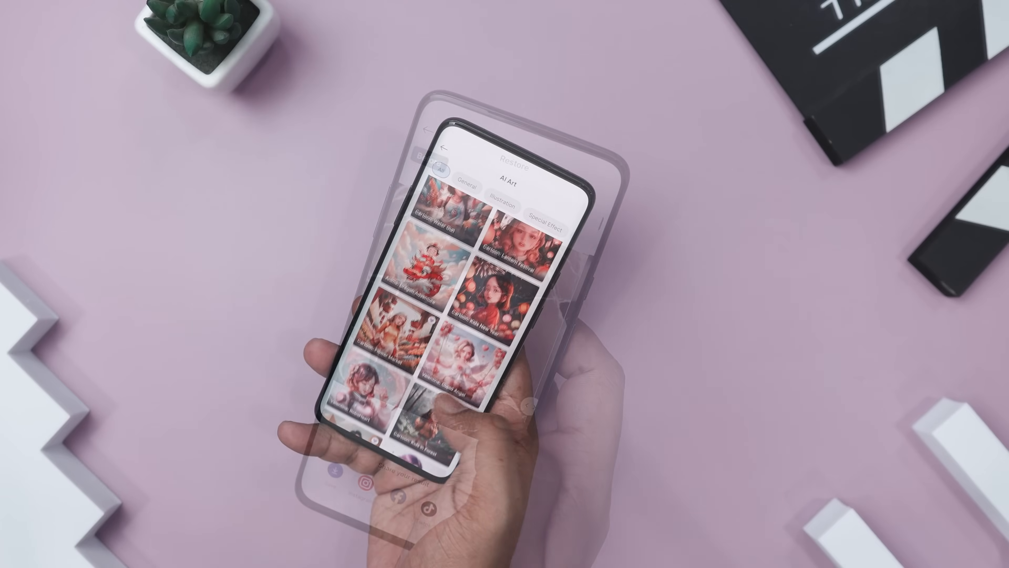
# Leave SnapEdit's AI Art styles and return to the home screen
pyautogui.scroll(-3)
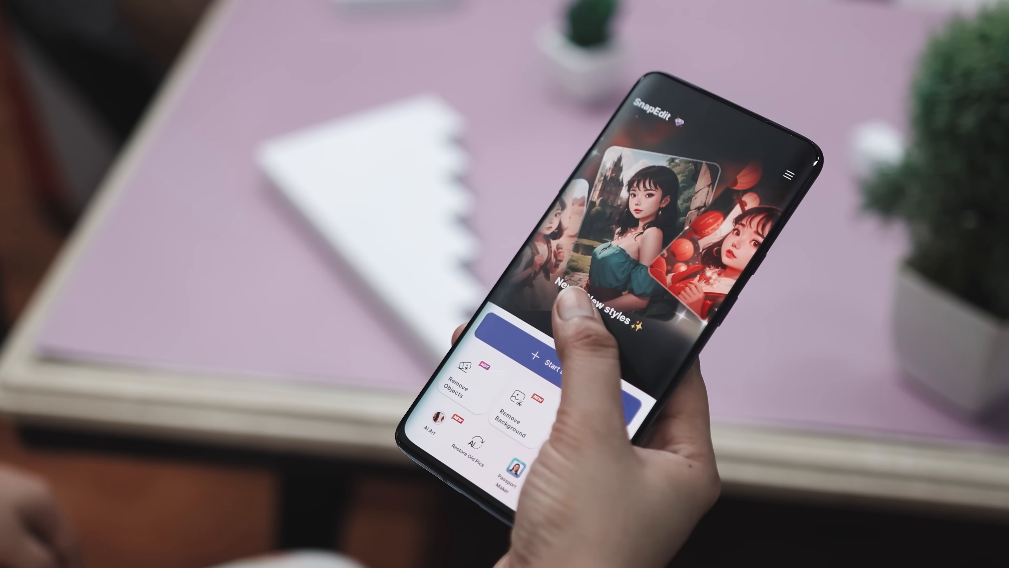
pyautogui.click(429, 424)
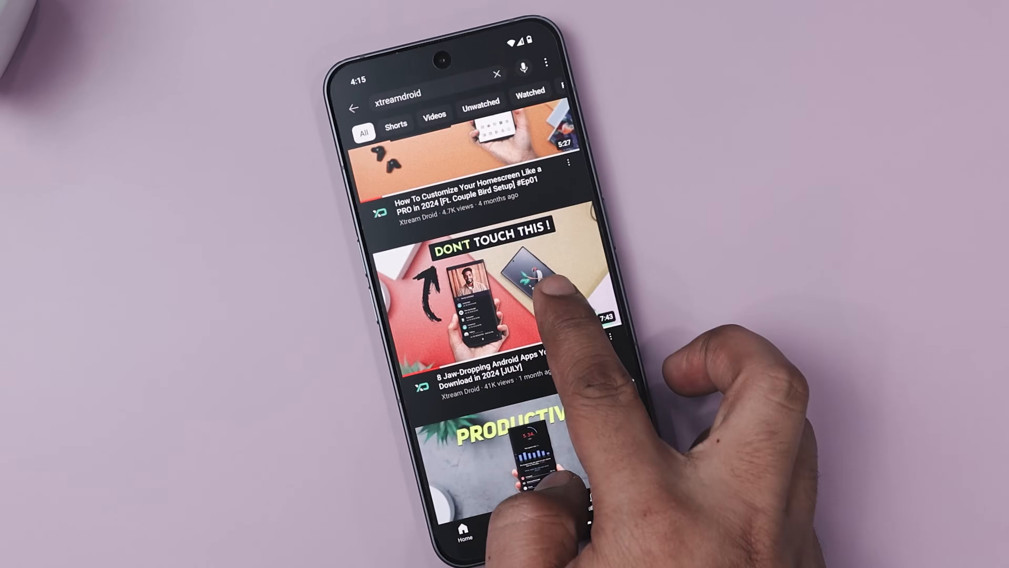
# From the Jaw-Dropping Android Apps video description, follow the Play Store link so LinkSheet opens Ceno Browser's page
pyautogui.click(502, 309)
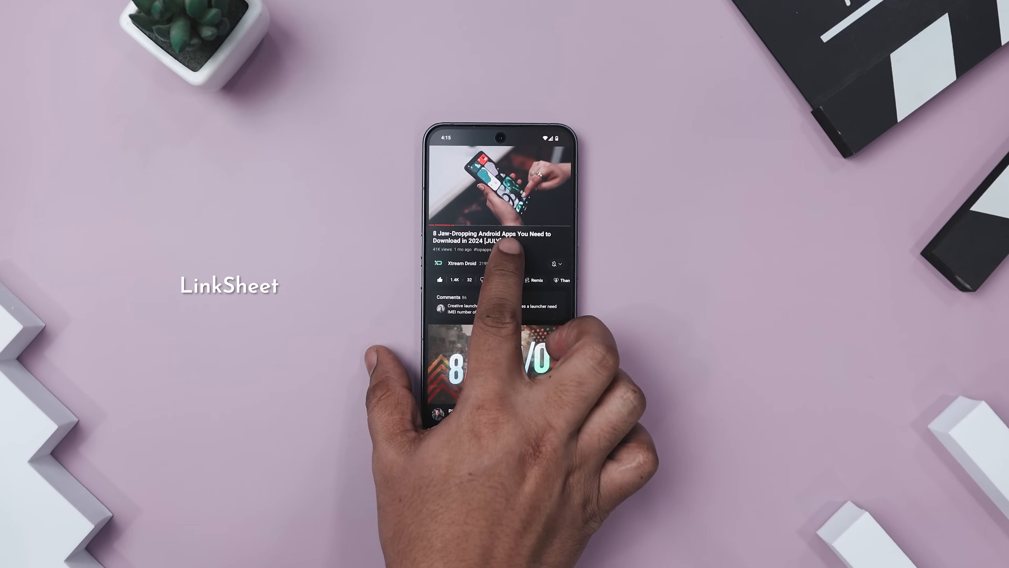
pyautogui.click(495, 238)
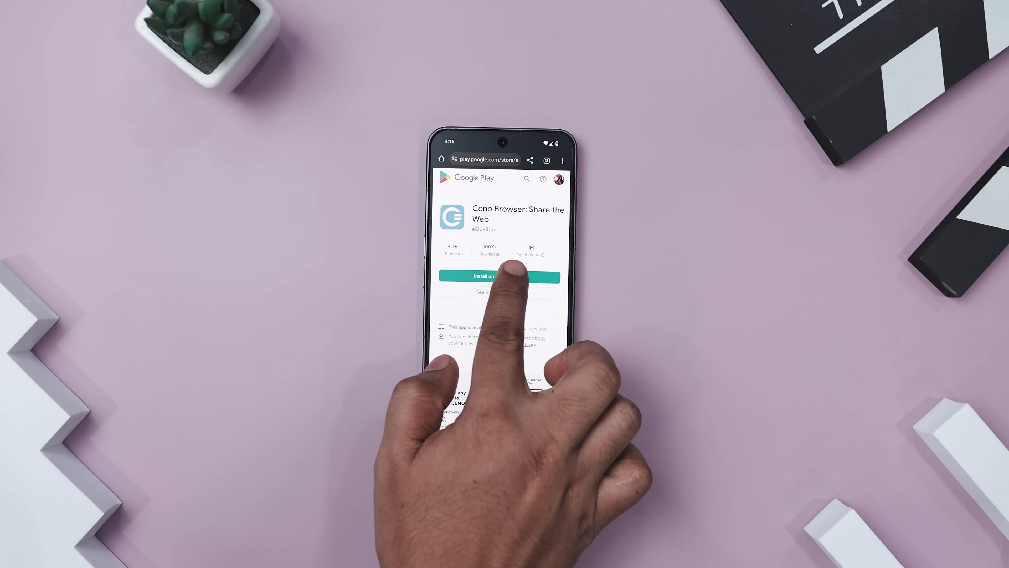
pyautogui.click(497, 277)
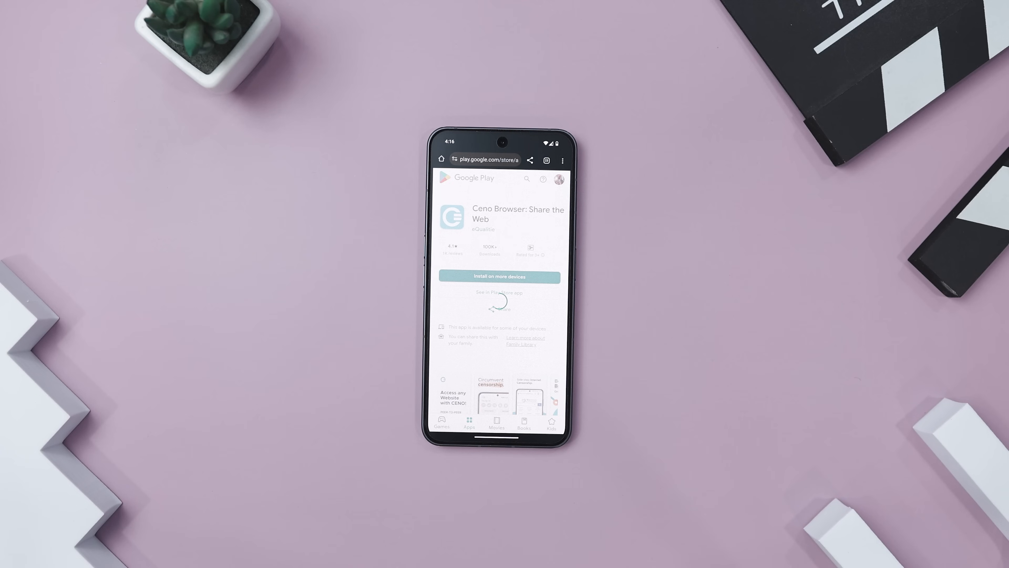
pyautogui.click(499, 277)
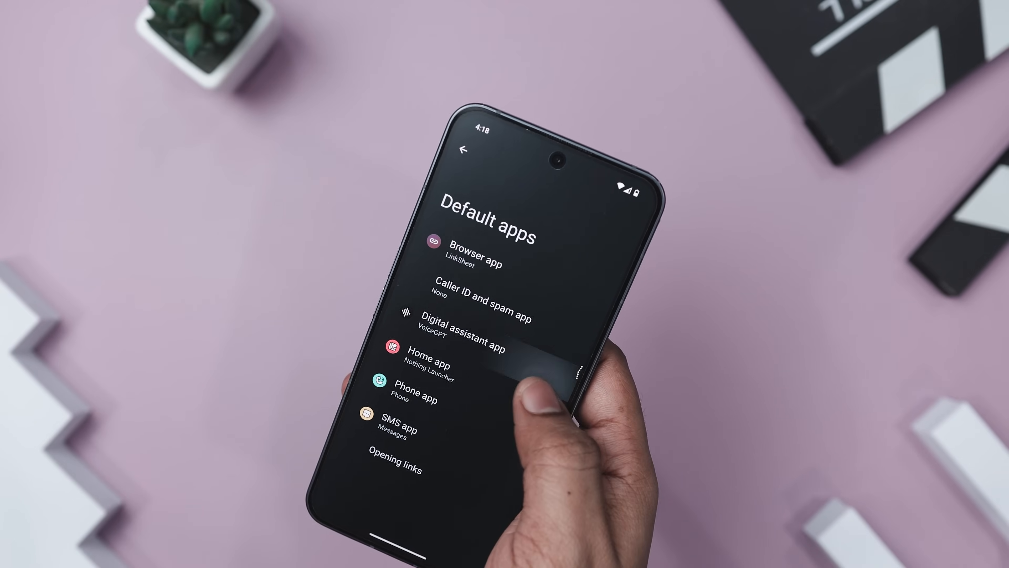
# Choose LinkSheet as the default browser app in Default apps
pyautogui.click(478, 253)
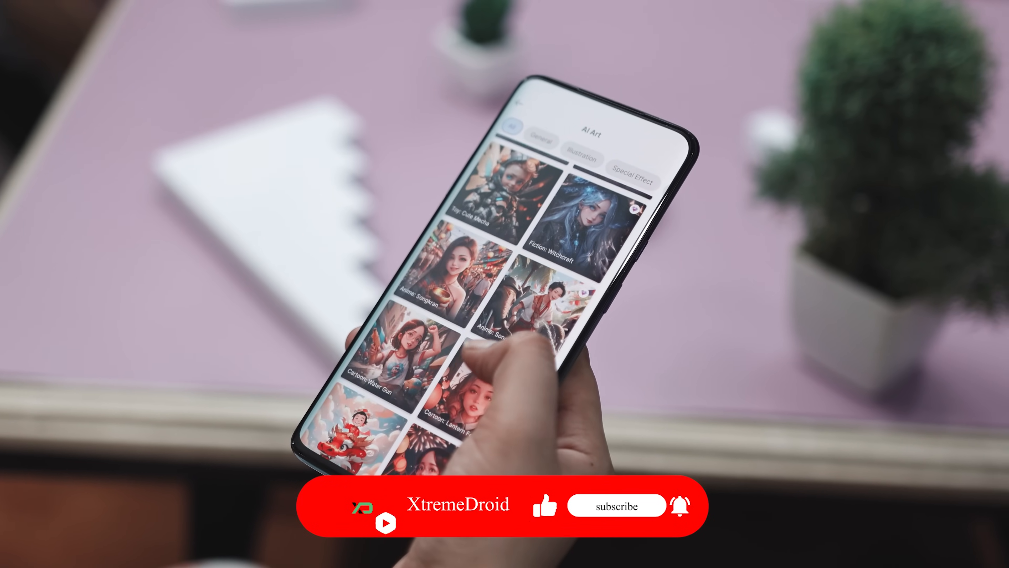
# Scroll the AI Art gallery to cartoon and anime styles like Lantern Festival and Flower Market
pyautogui.scroll(-3)
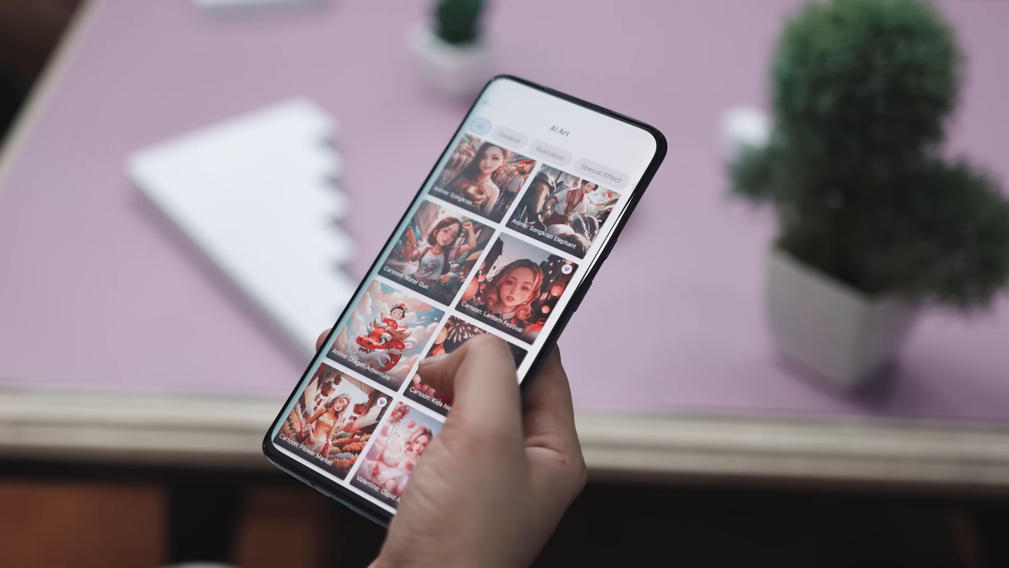